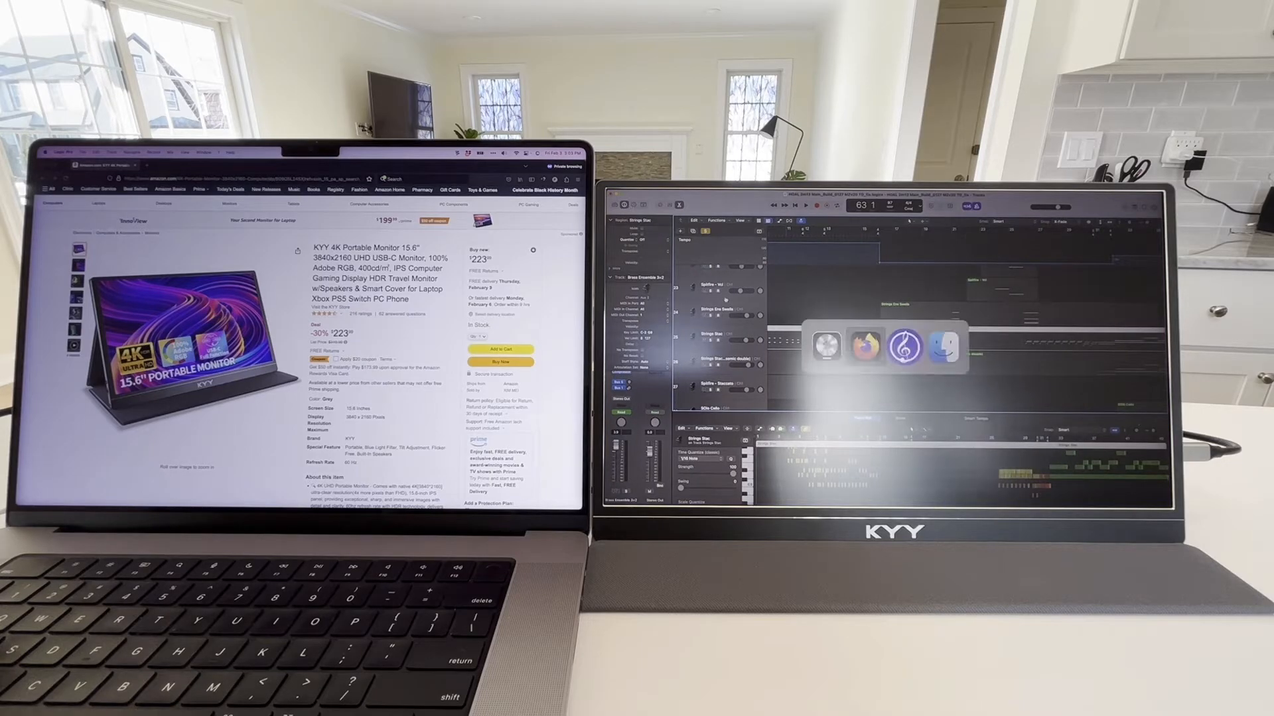
Switch to Sibelius so the 'Take Off' score fills the laptop screen
click(903, 348)
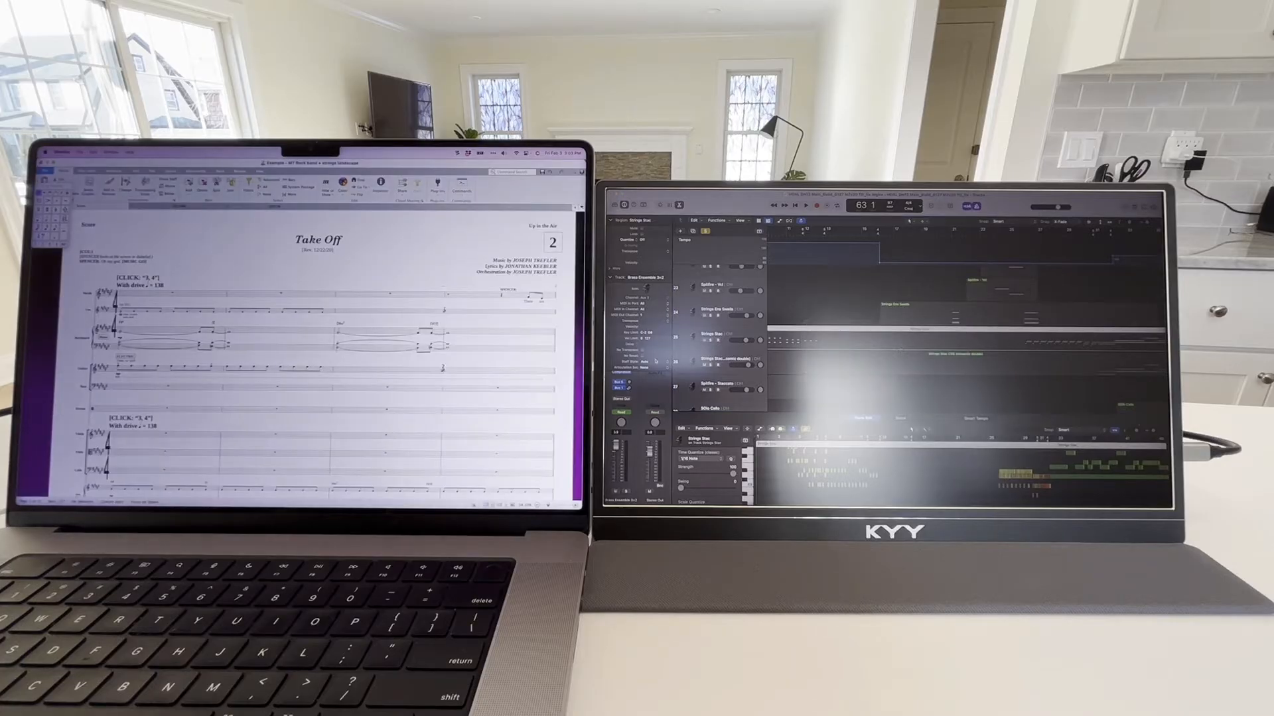